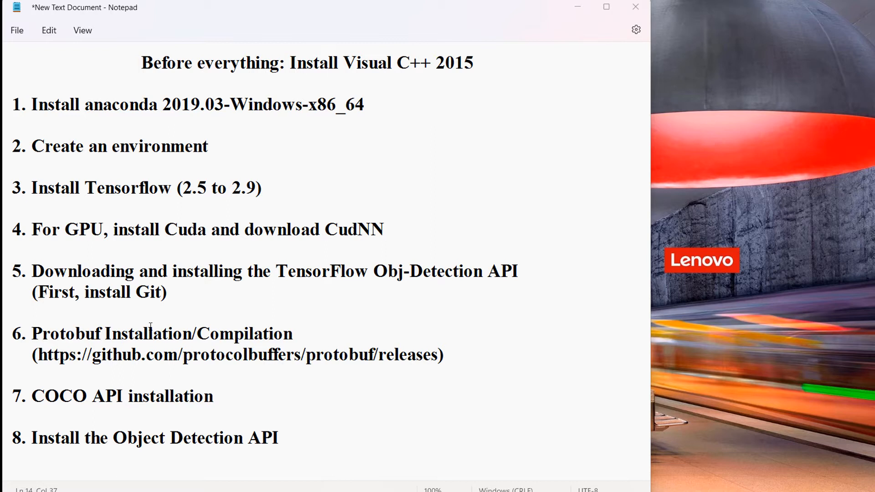
mouse_move(207, 321)
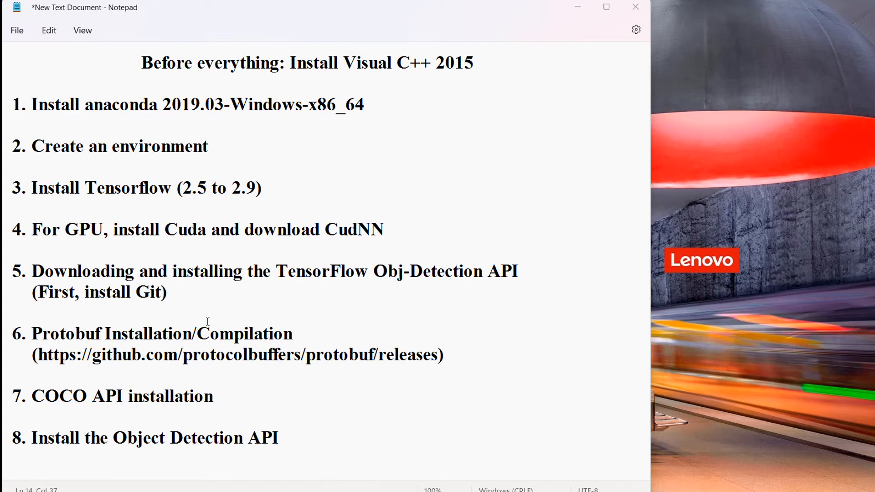
Step: Reach the Assets list of the protobuf 21.5 release on GitHub
left_click_drag(40, 356, 262, 356)
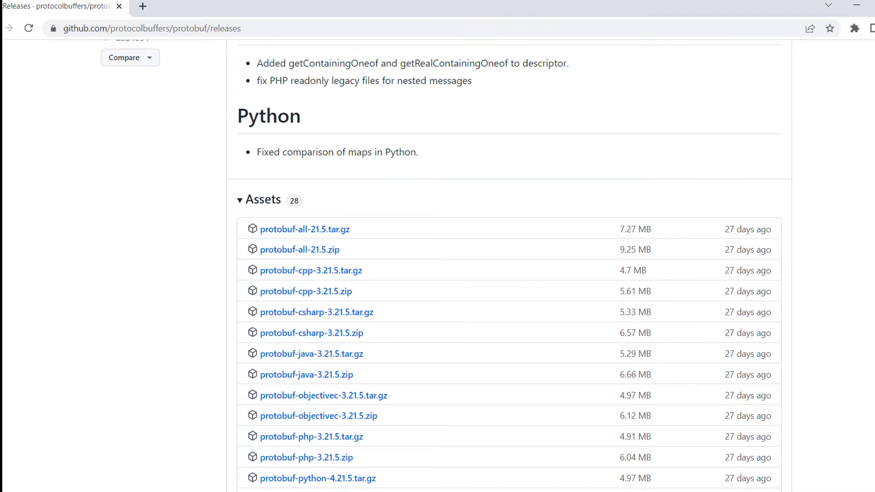
scroll("down", 3)
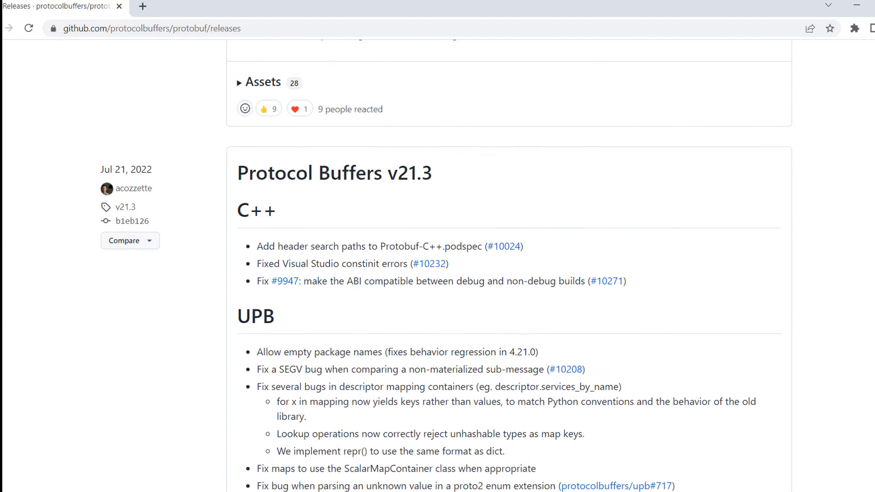
scroll("down", 3)
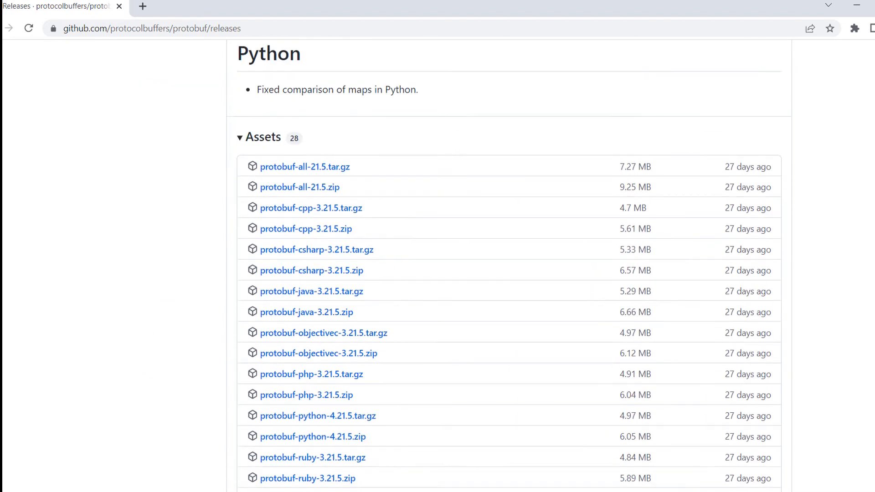
scroll("down", 3)
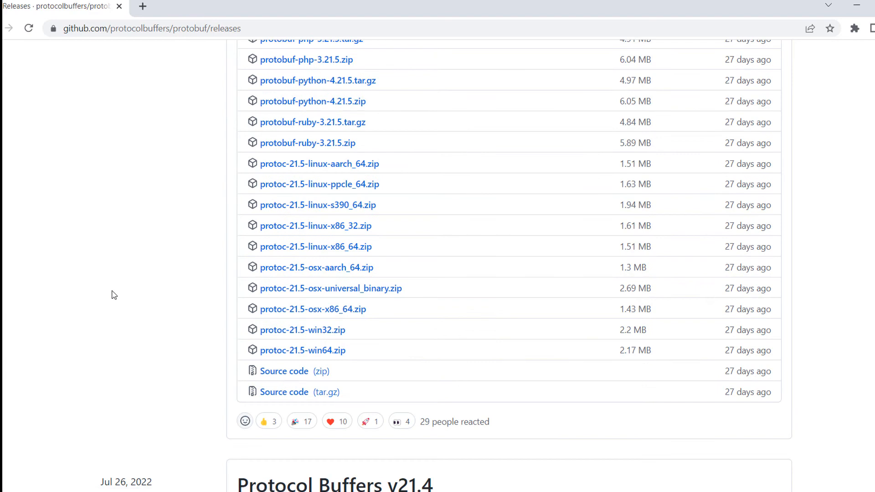
Step: Download protoc-21.5-win64.zip and bring up the downloaded file's options
double_click(301, 350)
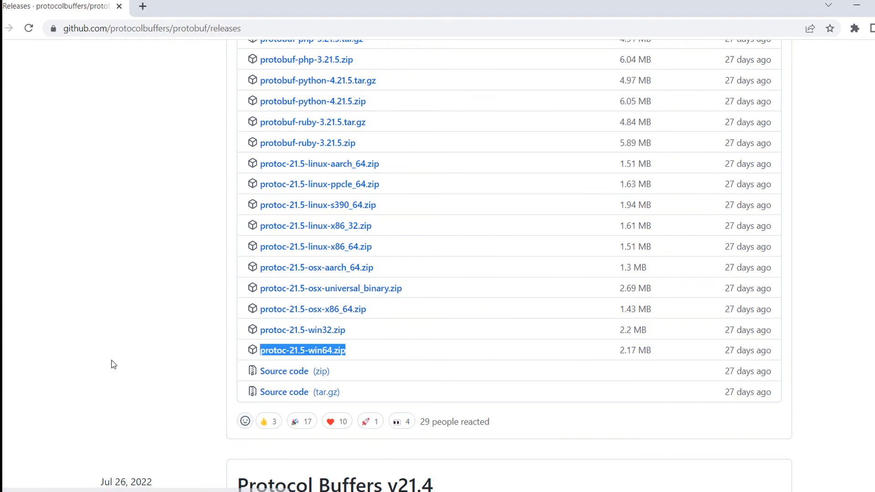
left_click(289, 350)
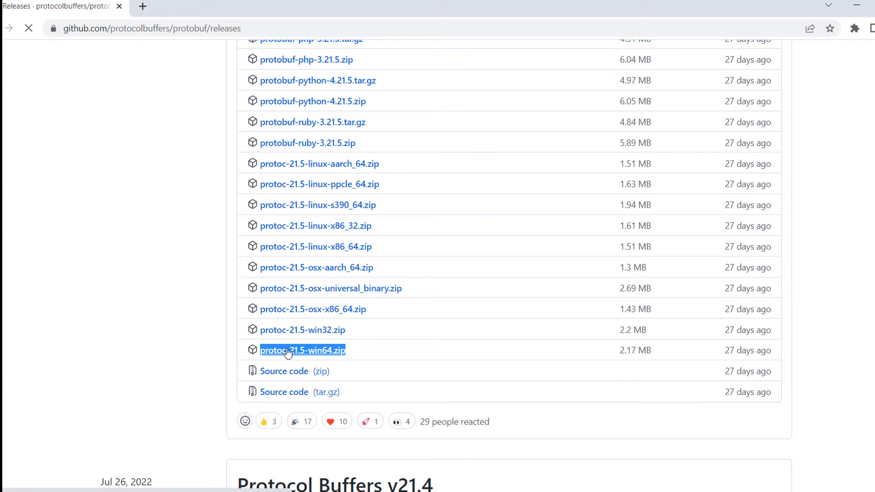
left_click(288, 350)
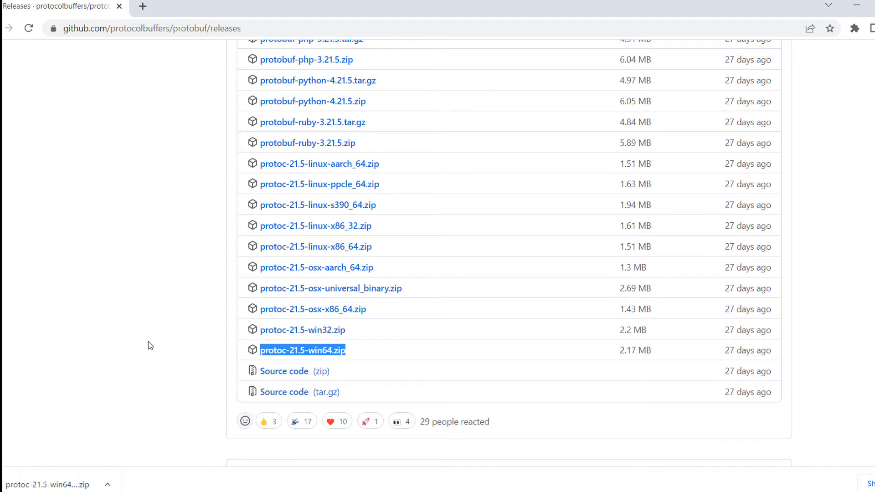
left_click(107, 483)
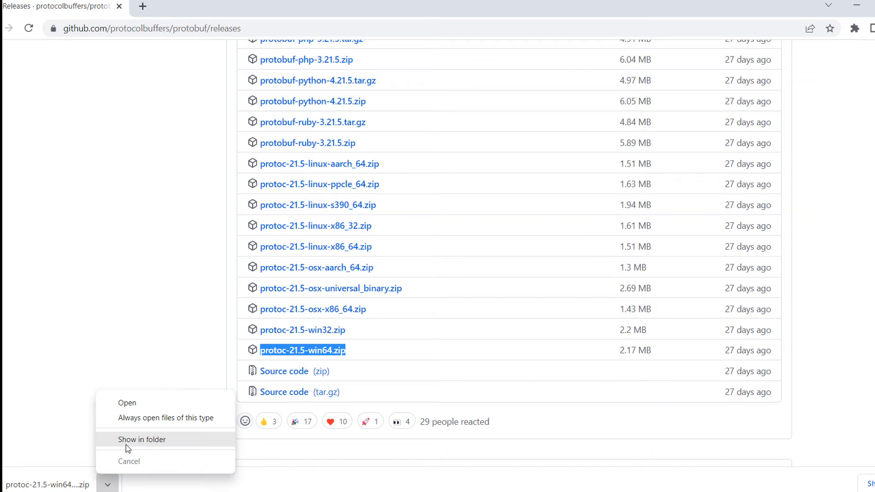
Step: Reveal the extracted protoc files and copy all of them (bin, include, readme)
left_click(143, 439)
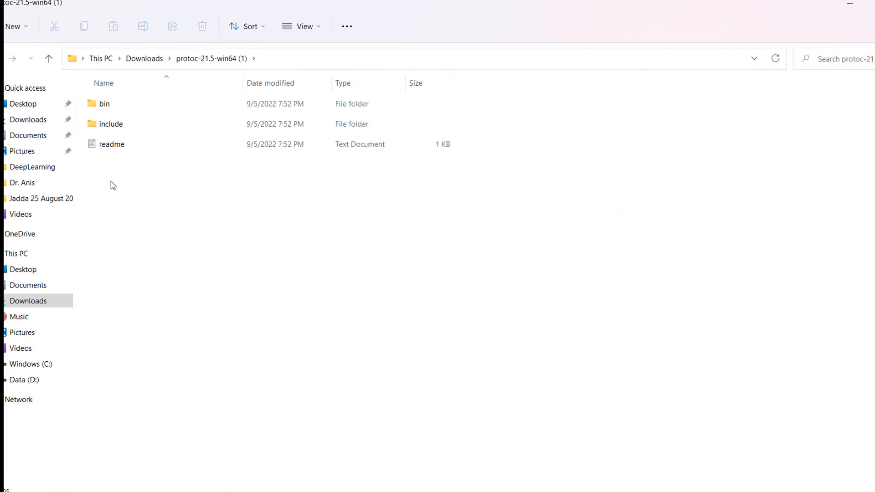
key("Ctrl+a")
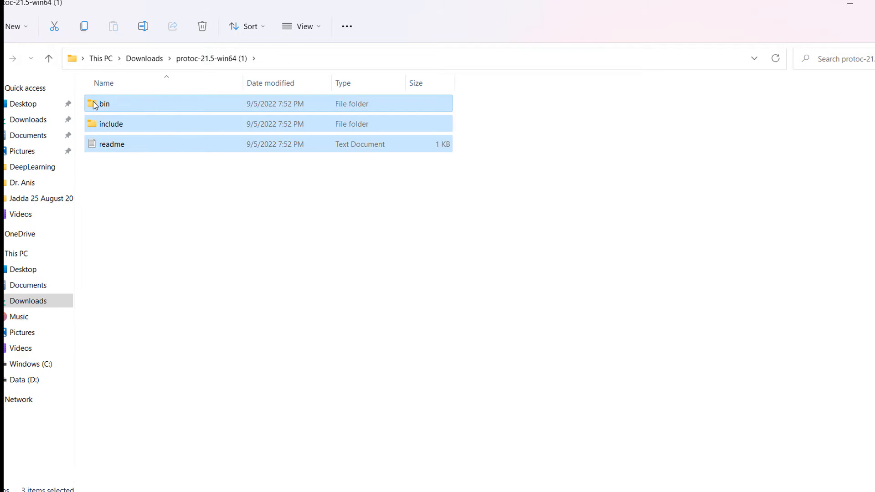
left_click(31, 364)
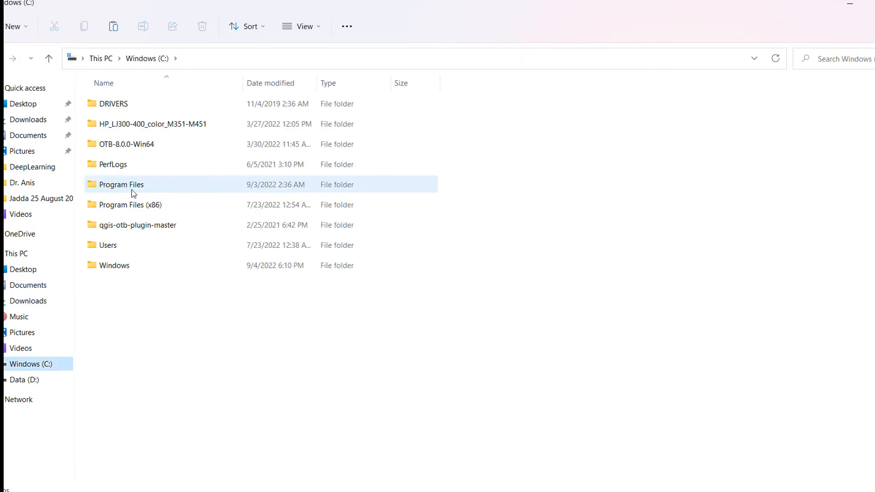
Step: Go into C:\Program Files\Google Protobuf to paste the protoc contents there
double_click(121, 184)
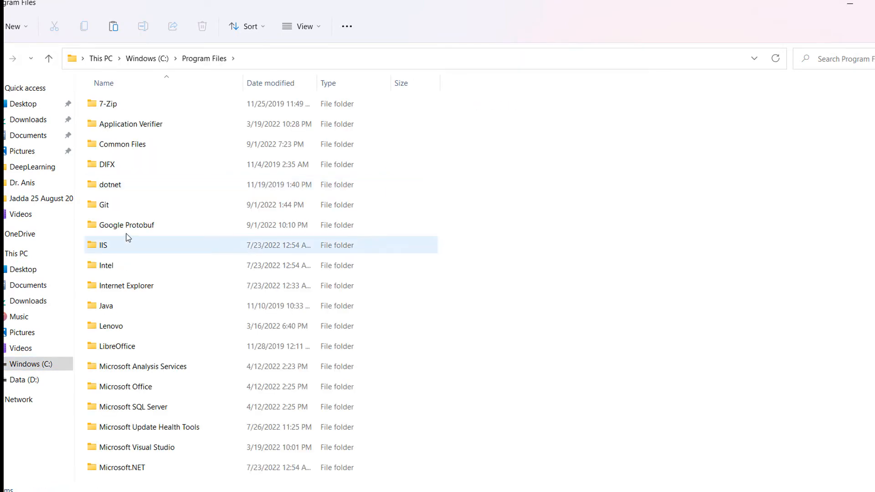
mouse_move(408, 250)
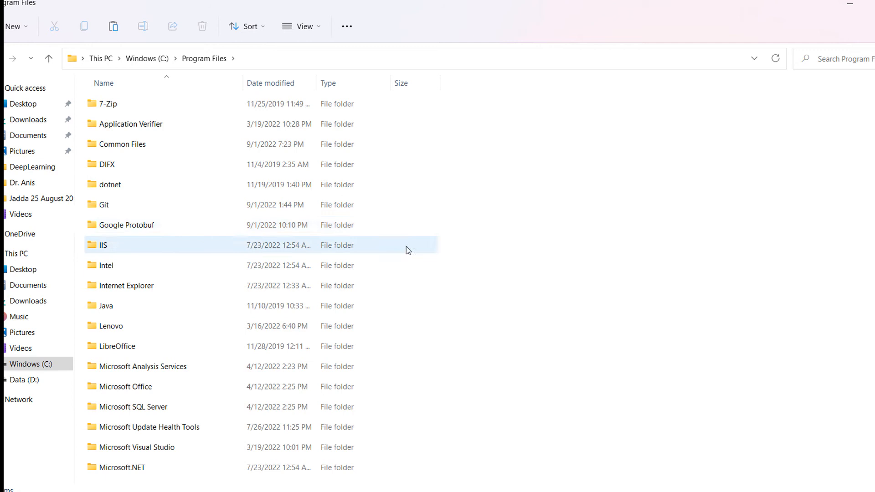
left_click(126, 225)
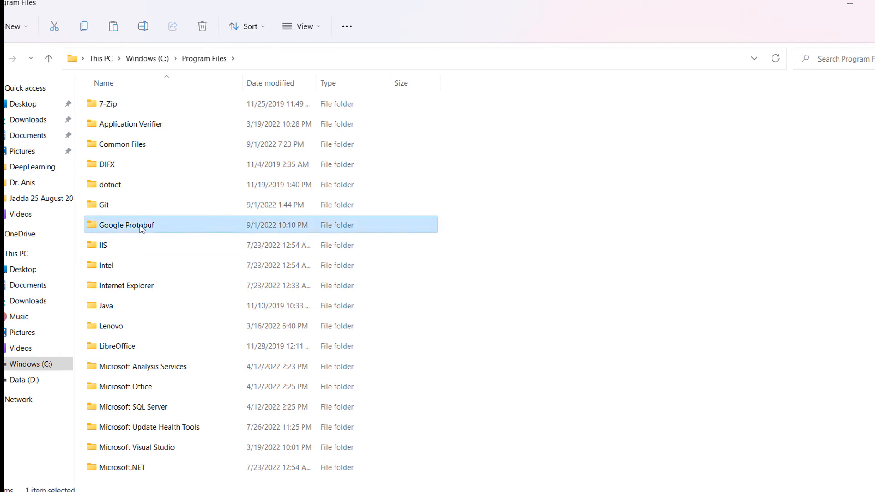
double_click(126, 225)
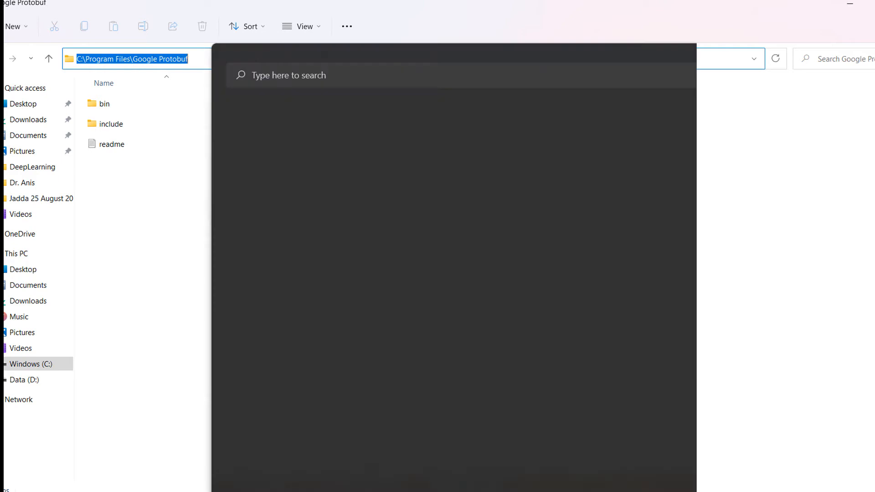
Step: Check the user Path variable for the Google Protobuf\bin entry and confirm it
left_click(255, 309)
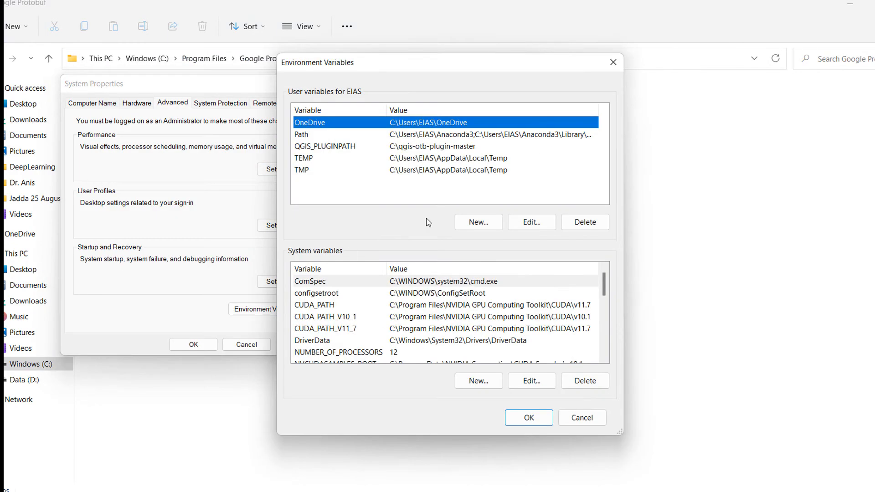
left_click(307, 134)
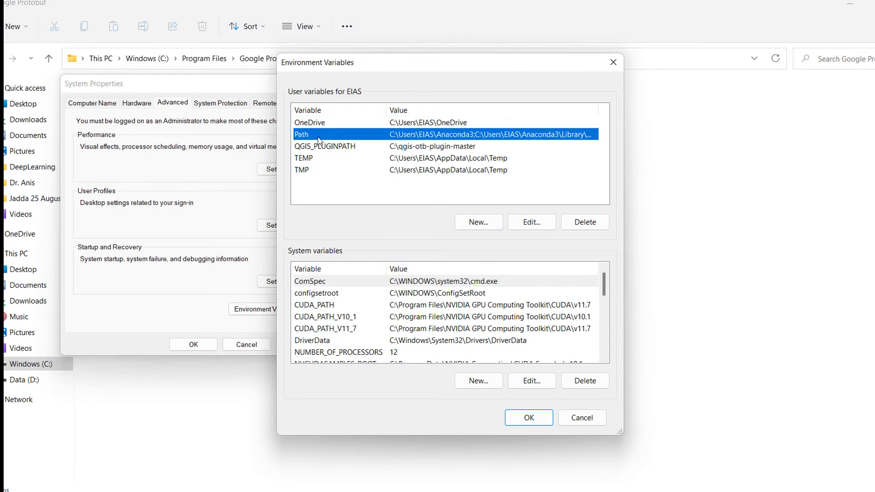
left_click(532, 222)
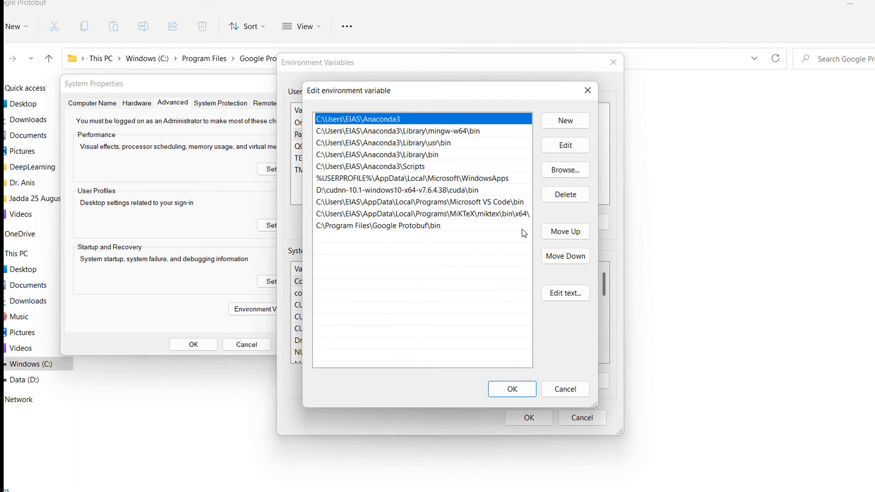
left_click(396, 227)
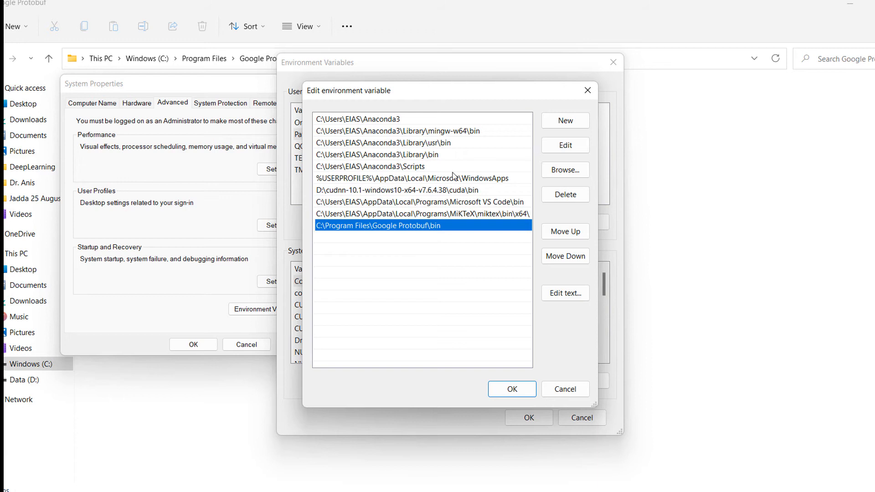
left_click(513, 389)
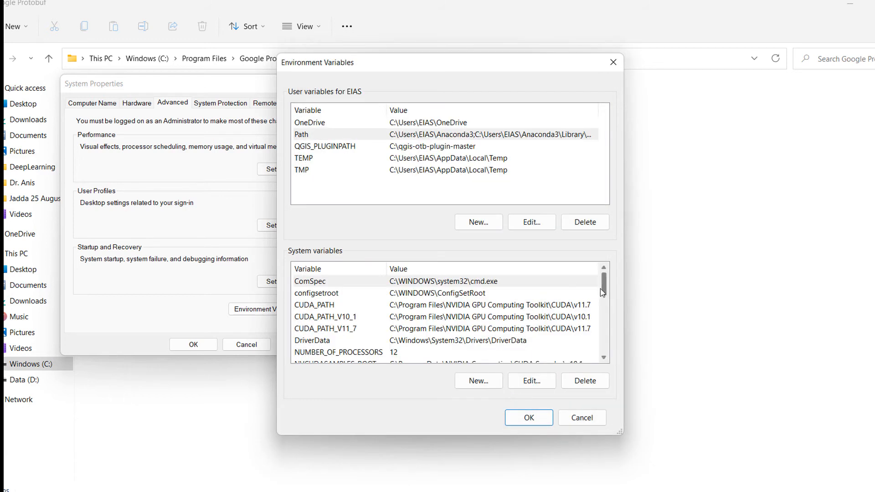
Step: Verify C:\Program Files\Google Protobuf\bin is in the system Path and close the editor
scroll("down", 3)
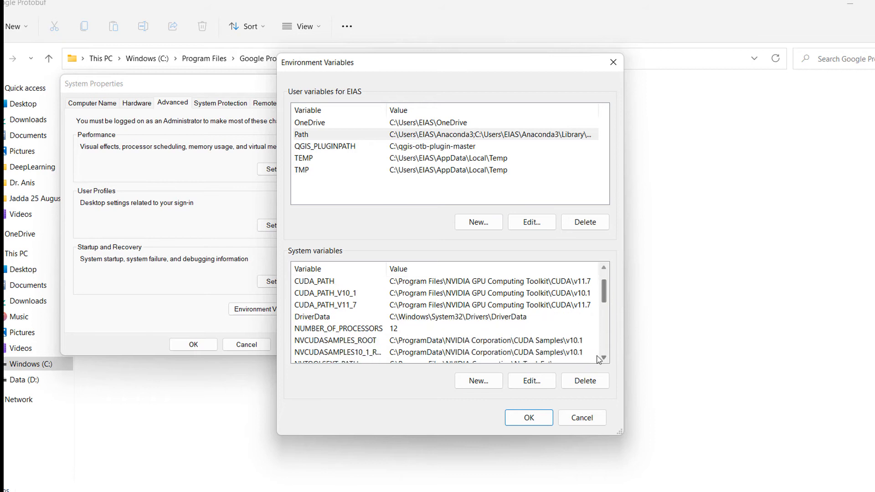
scroll("down", 3)
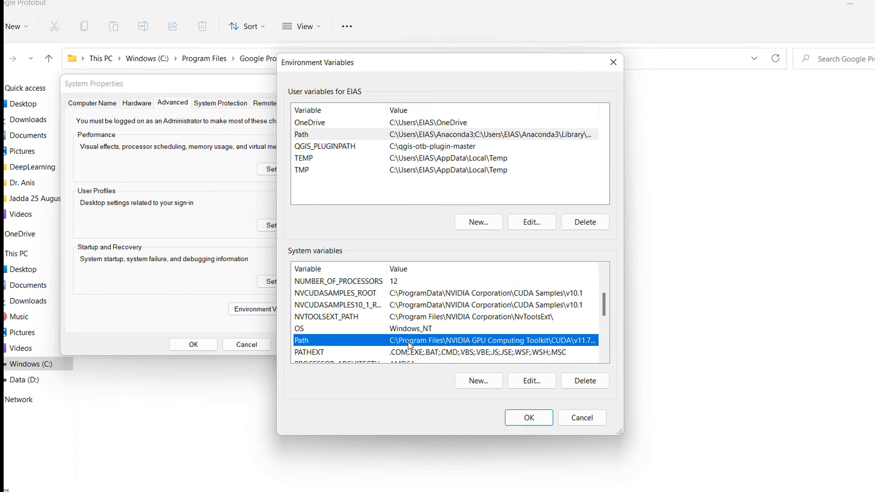
mouse_move(338, 278)
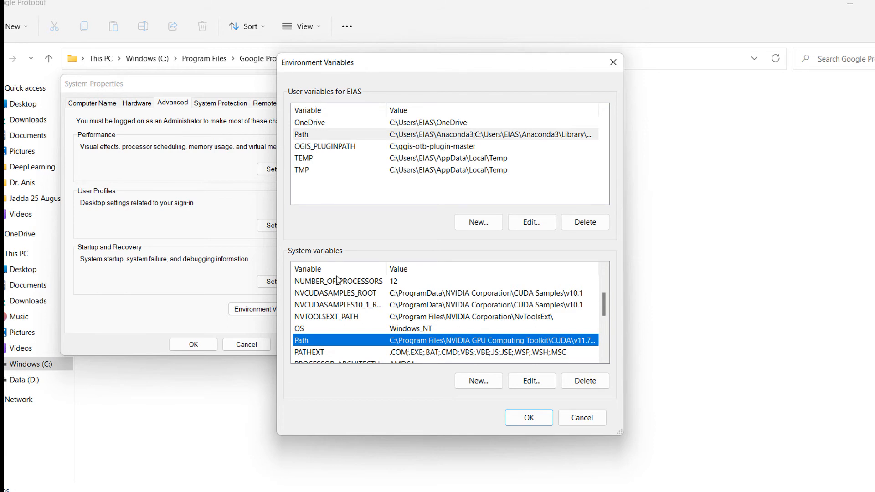
mouse_move(414, 347)
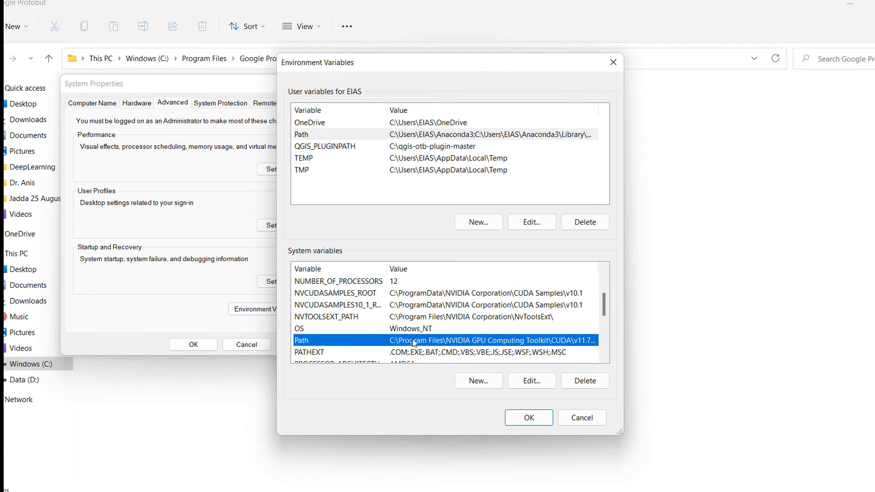
left_click(531, 381)
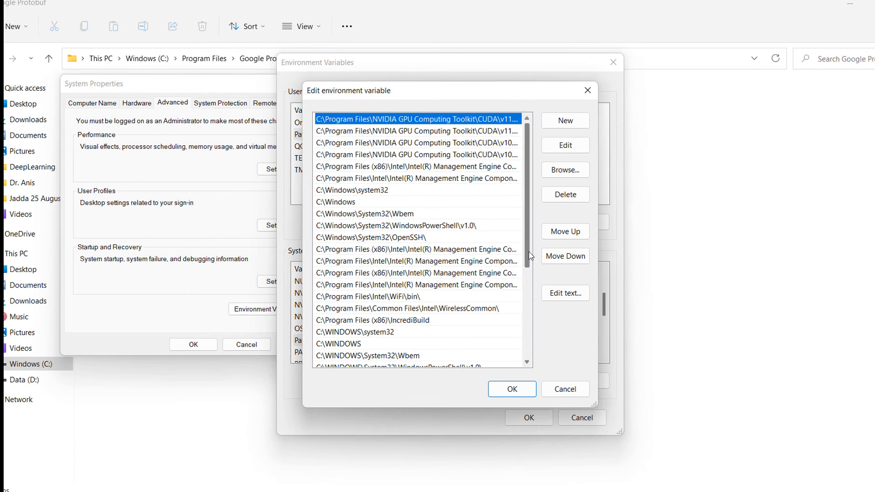
scroll("down", 3)
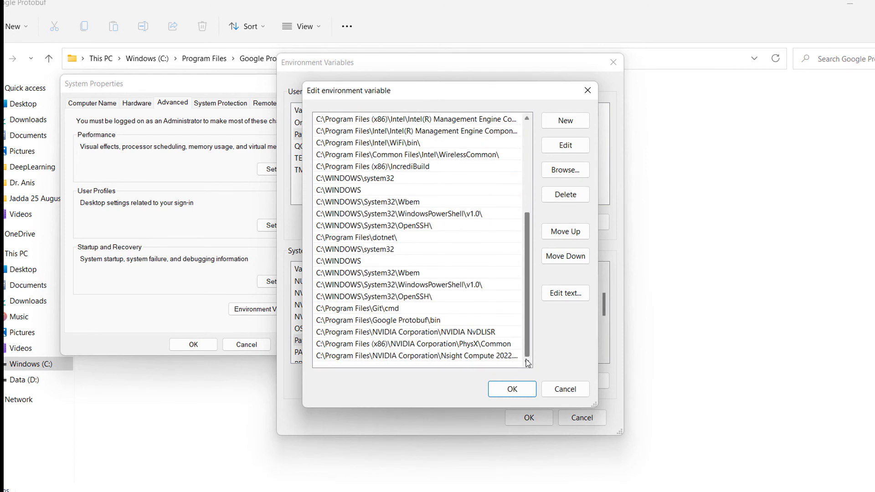
left_click(402, 320)
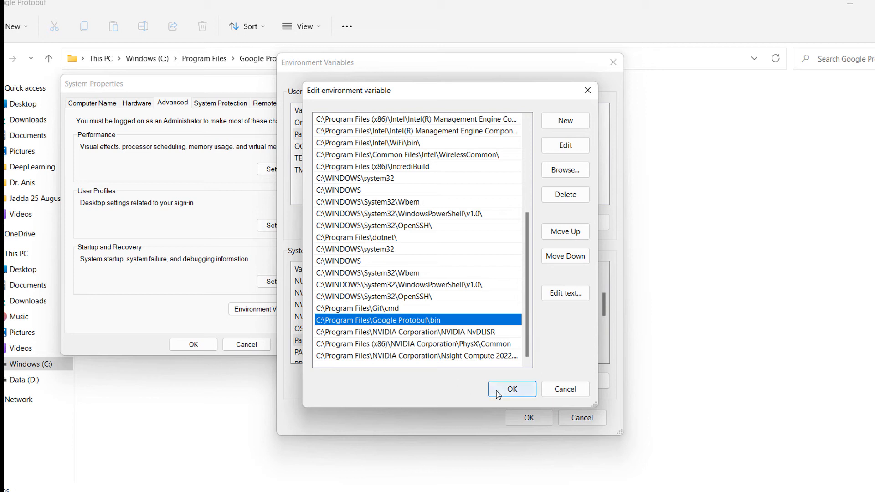
left_click(512, 389)
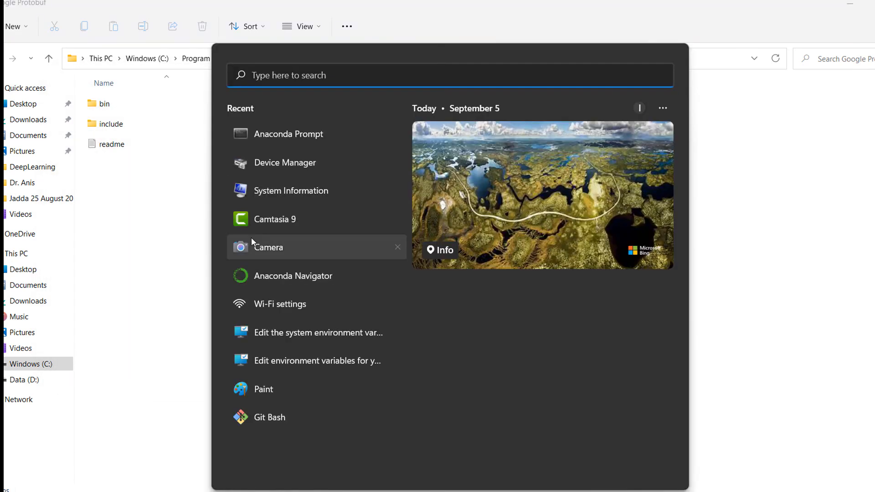
Step: Launch a new Anaconda Prompt and activate the tfobj environment
left_click(288, 133)
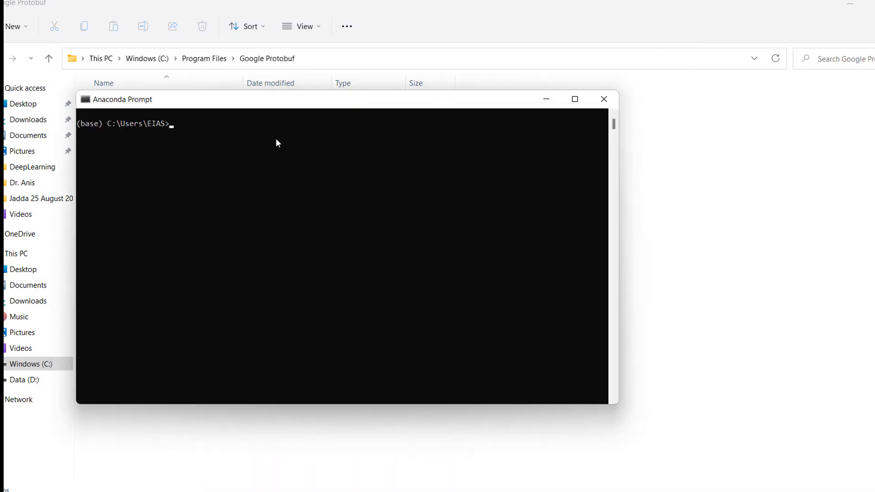
type("activ")
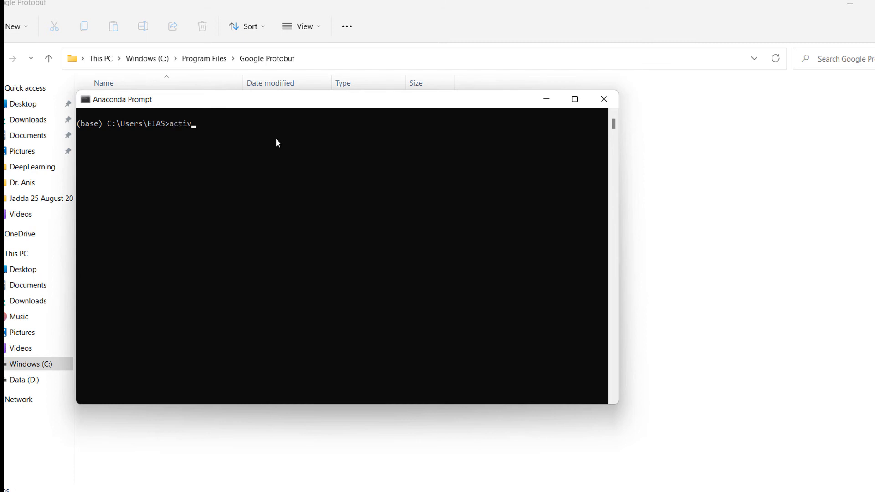
type("ate")
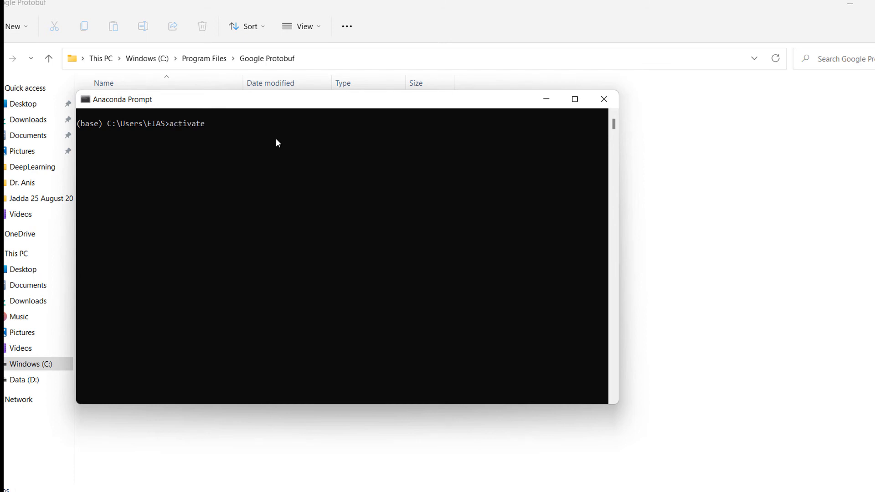
type("tfobj")
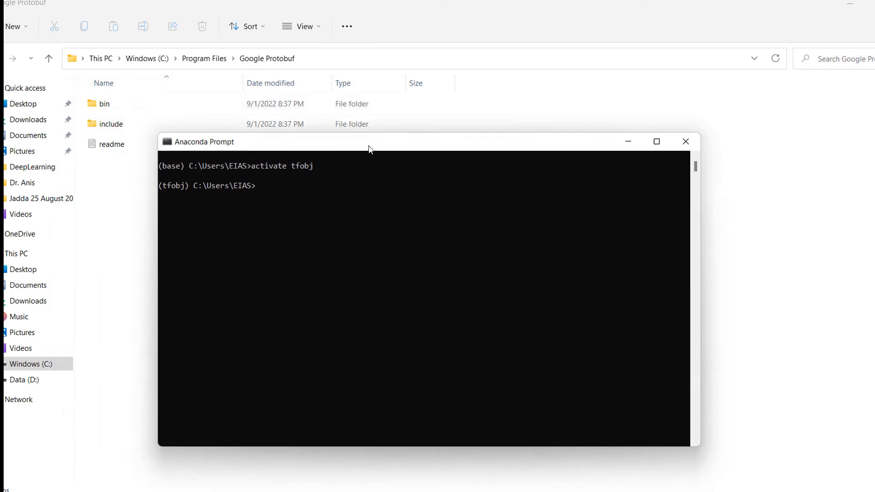
Step: Browse to D:\models\research, the folder holding object_detection
left_click(25, 380)
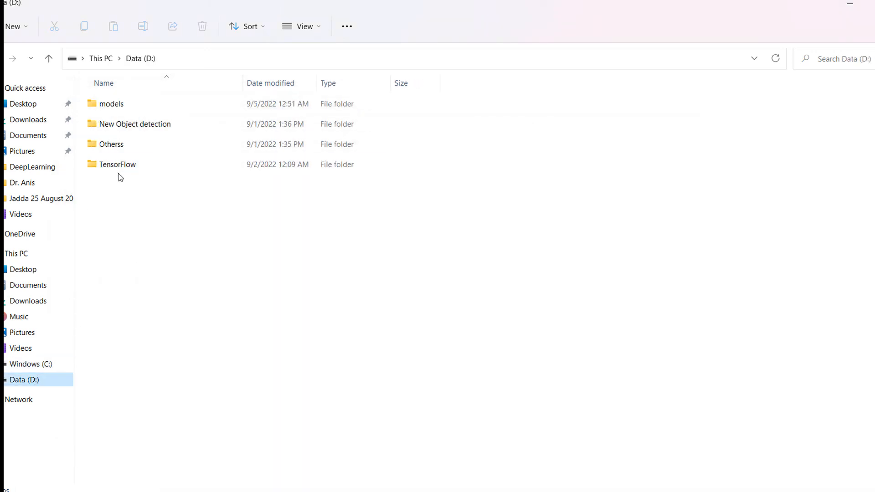
left_click(117, 164)
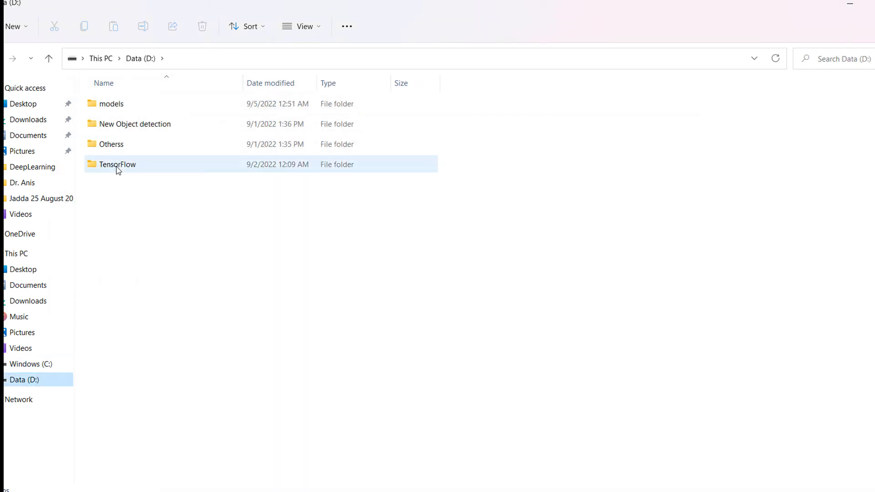
left_click(115, 106)
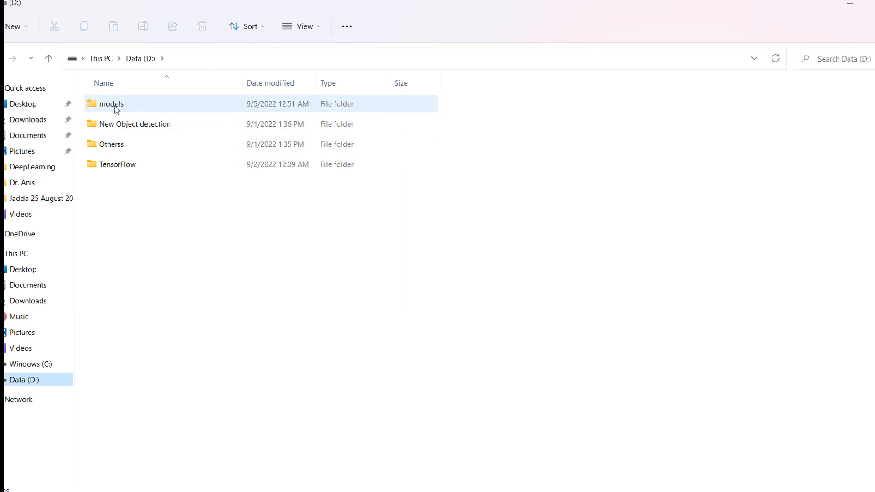
double_click(111, 103)
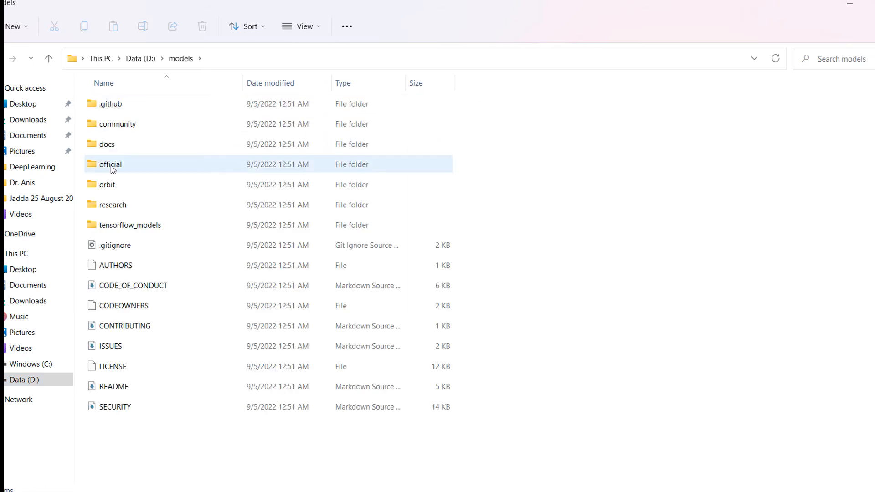
double_click(113, 204)
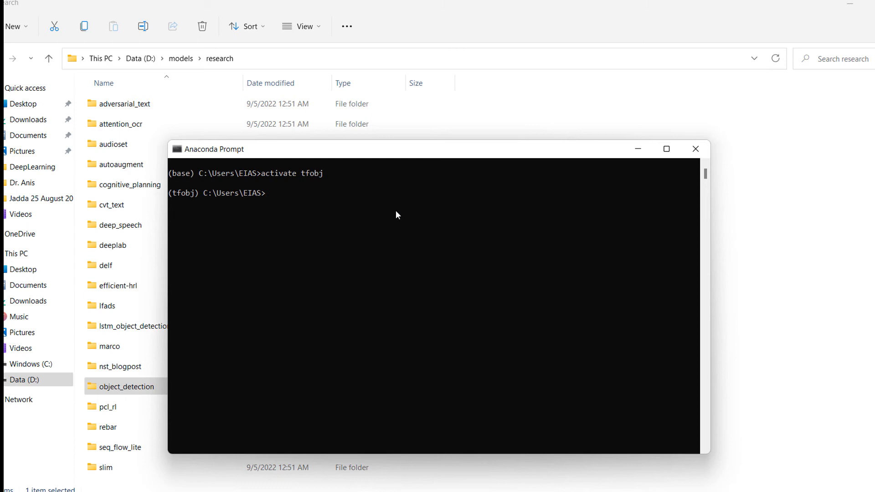
Step: Switch the prompt to the D: drive and cd into D:\models\research
type("D:")
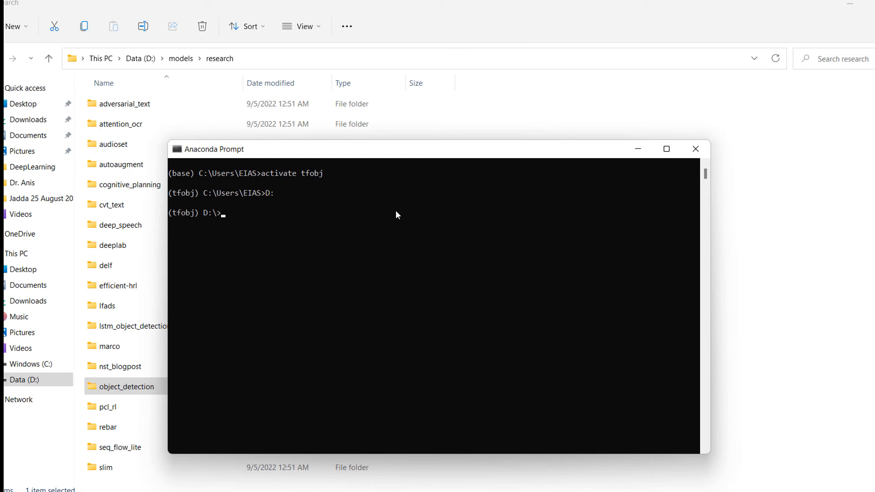
type("cd")
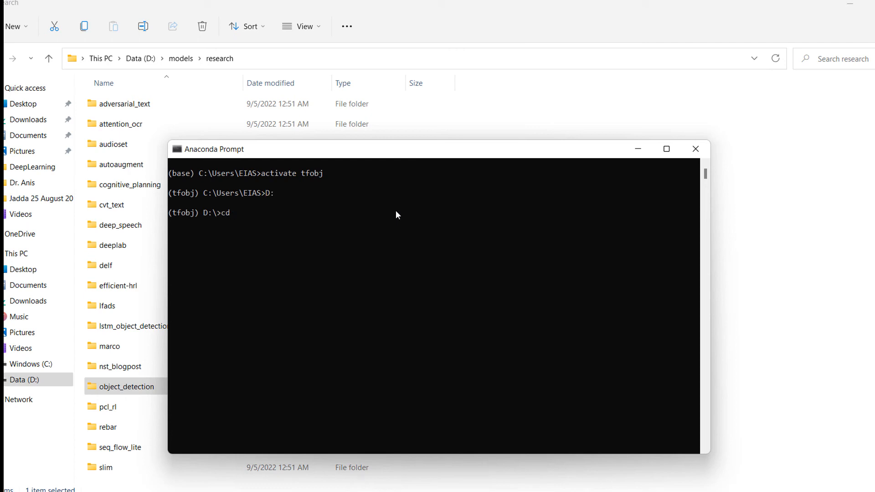
type("D:\\models\\research")
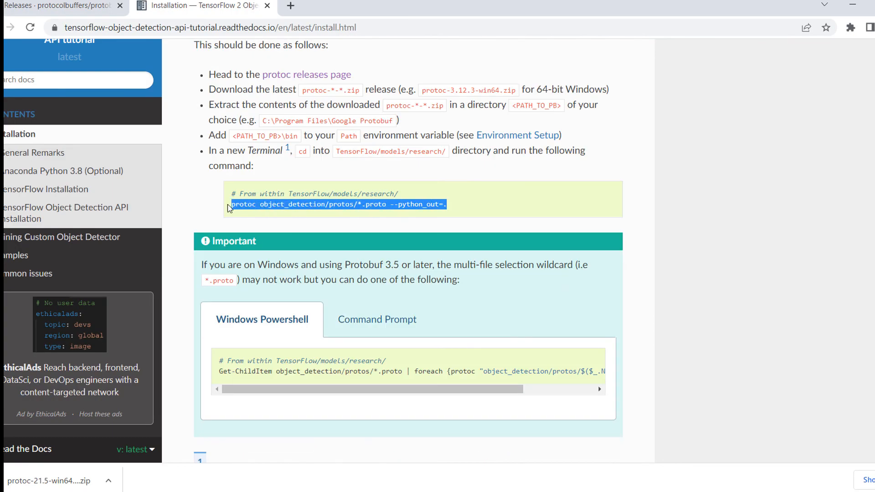
Step: Run protoc object_detection/protos/*.proto --python_out=. taken from the tutorial
left_click(243, 197)
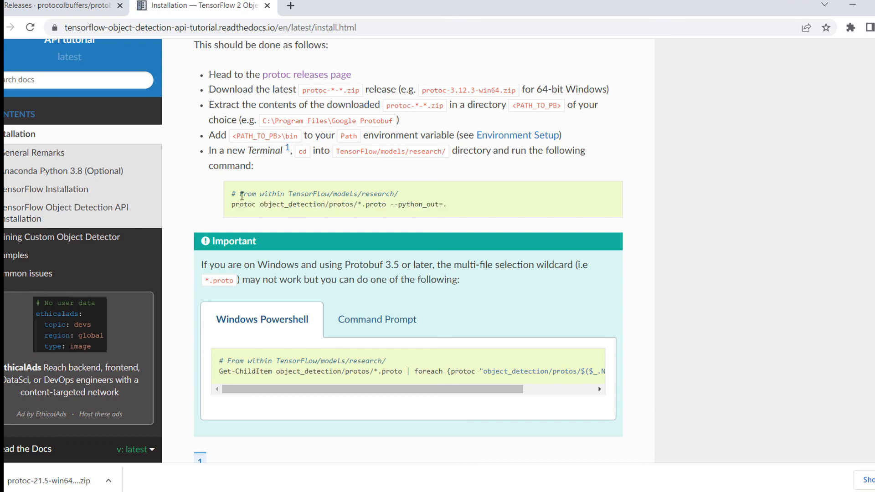
left_click_drag(231, 193, 309, 194)
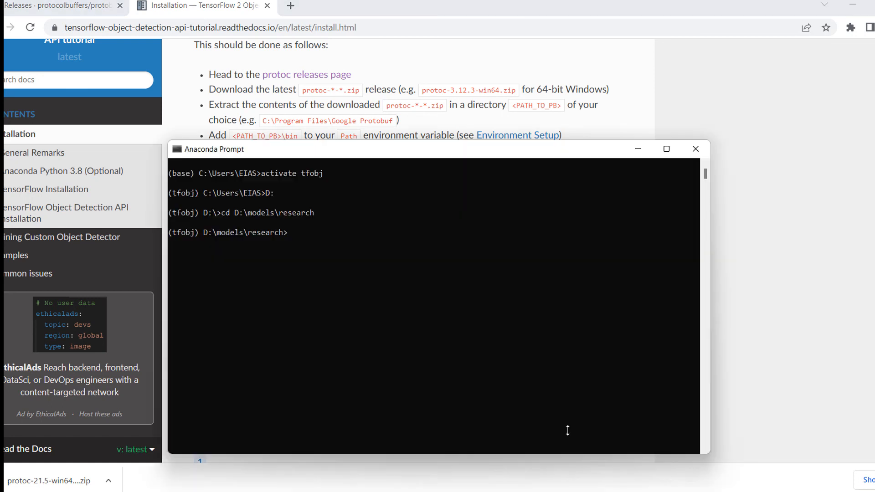
type("protoc object_detection/protos/*.proto --python_out=.")
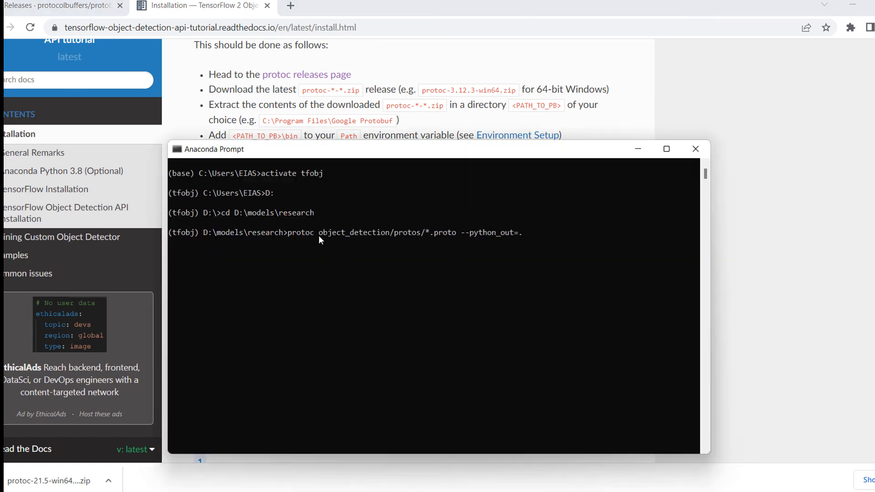
key("Enter")
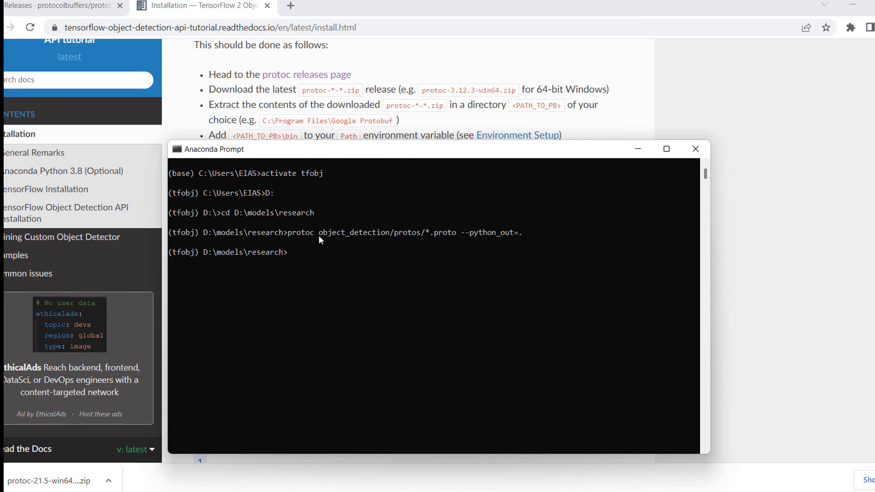